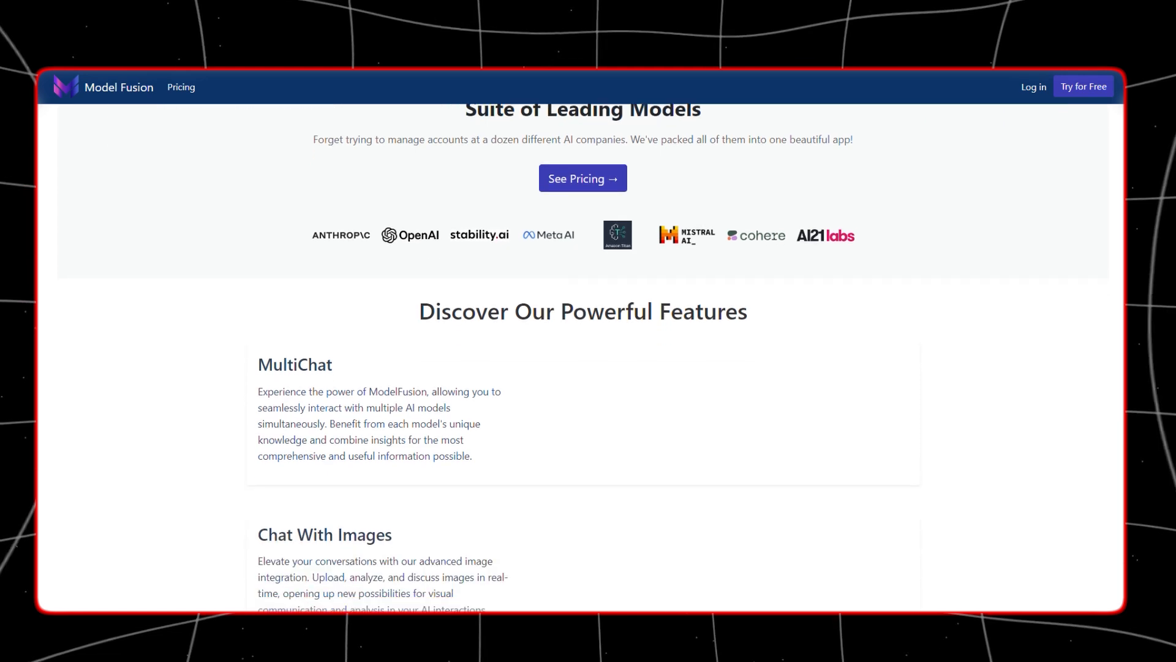
scroll(down, 3)
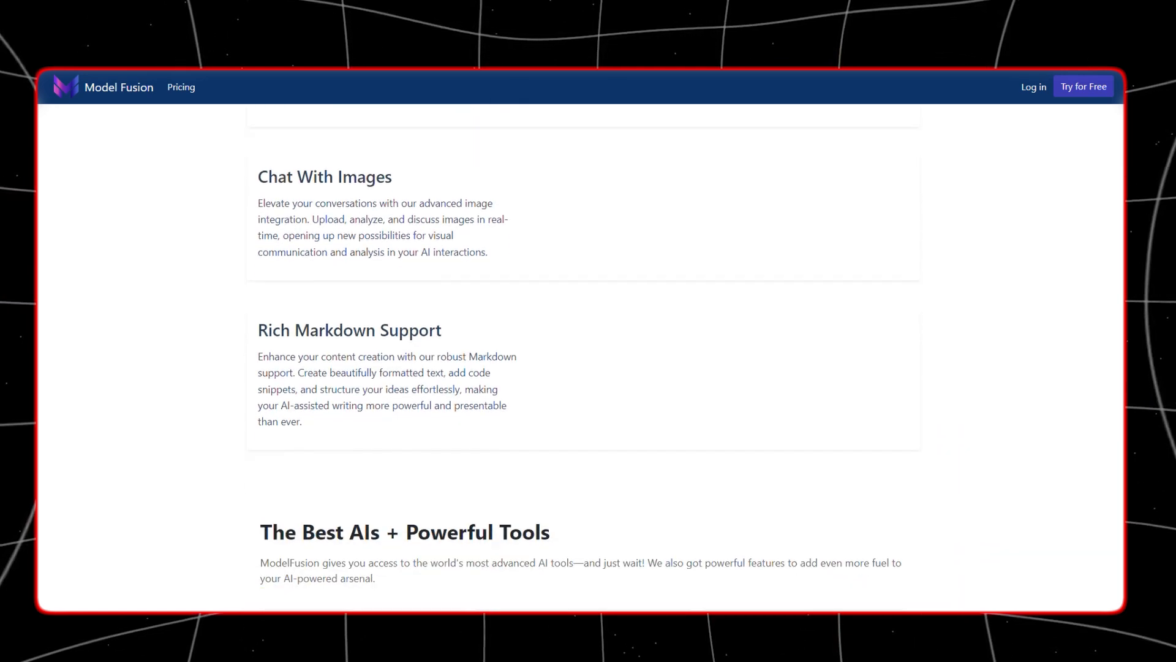
scroll(down, 3)
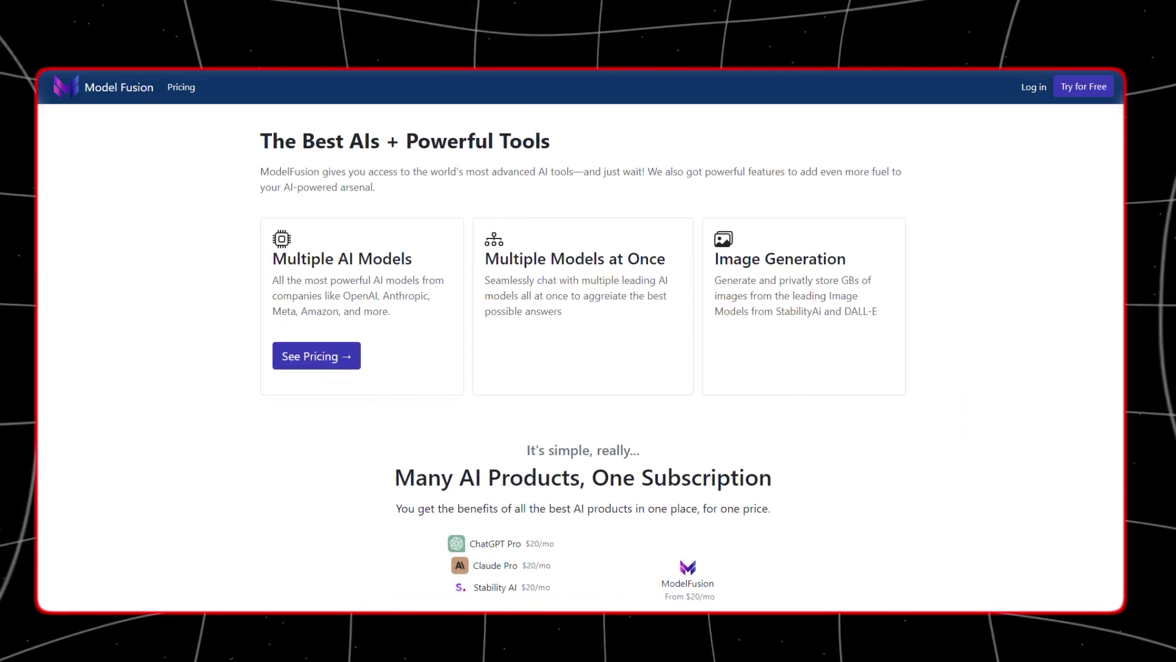